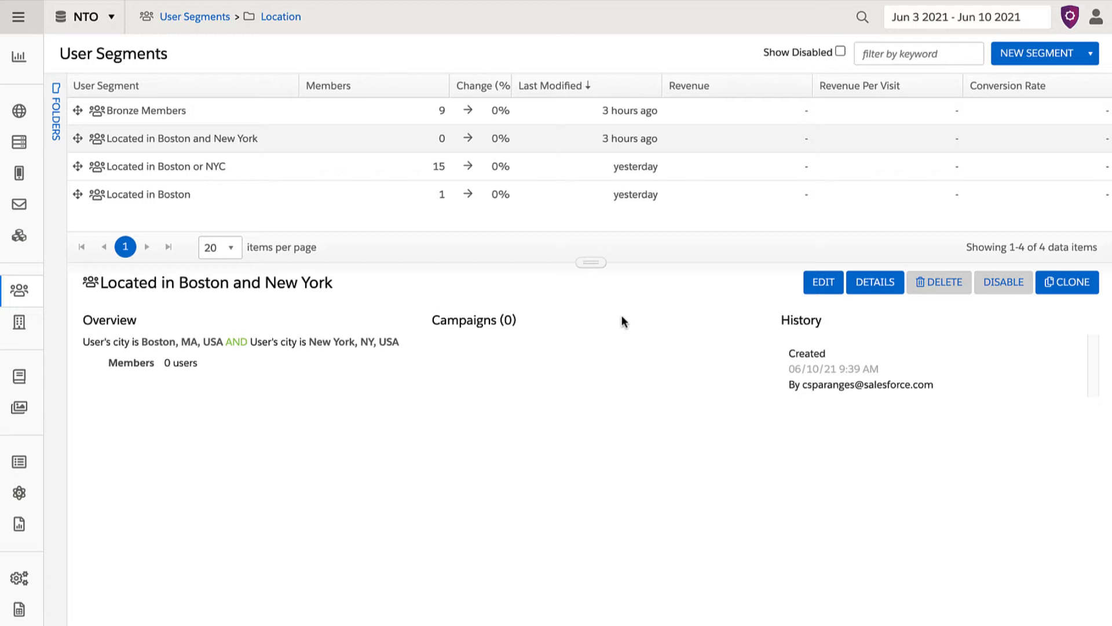
mouse_move(619, 317)
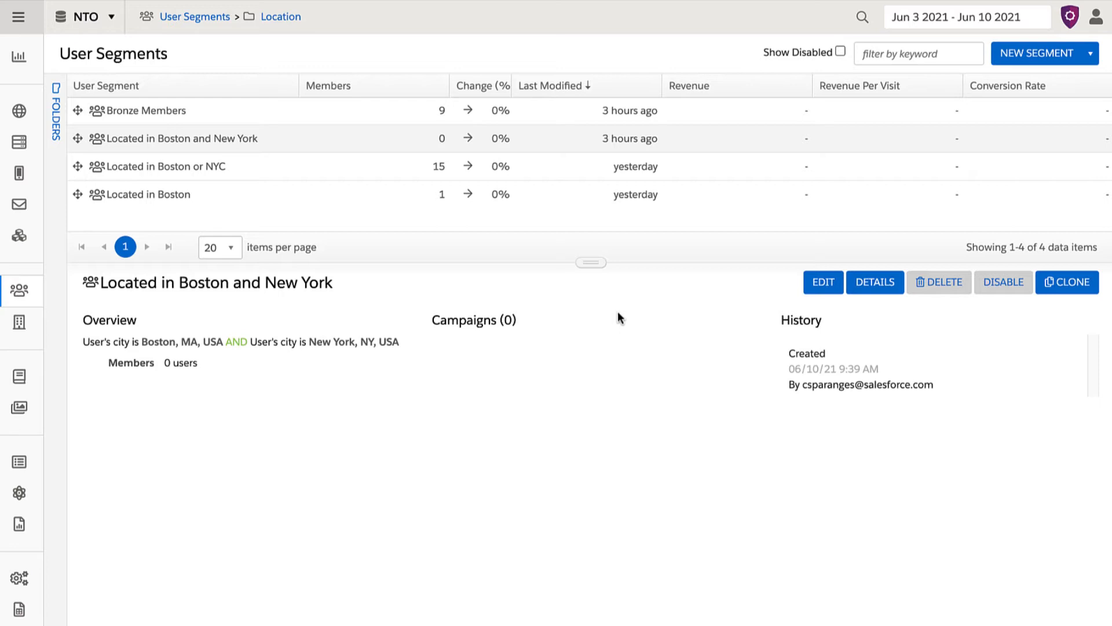
mouse_move(622, 323)
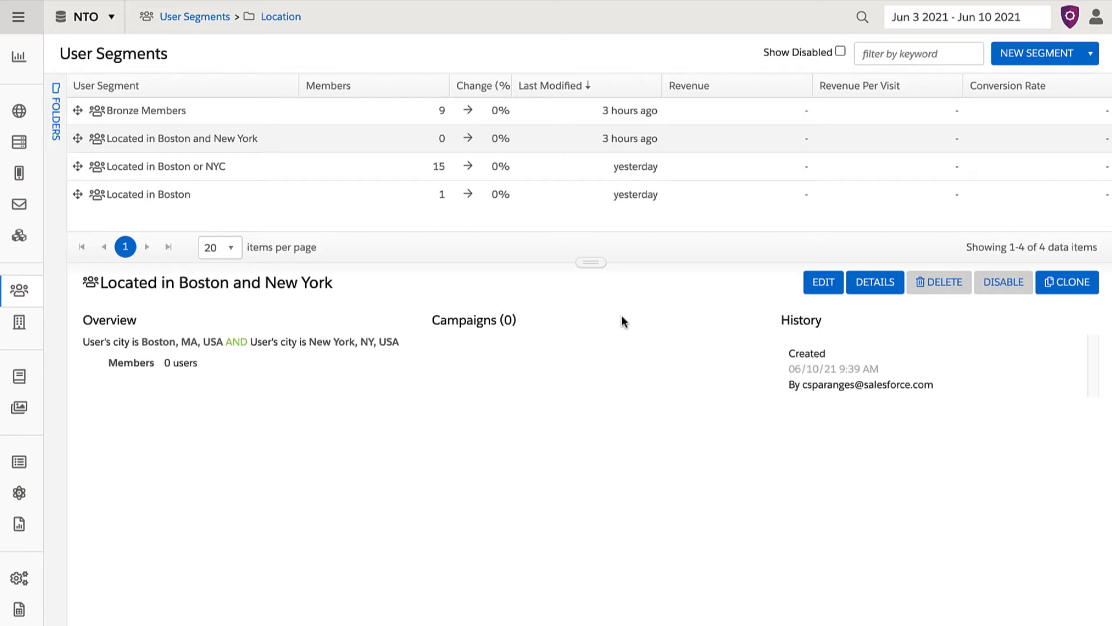
mouse_move(341, 166)
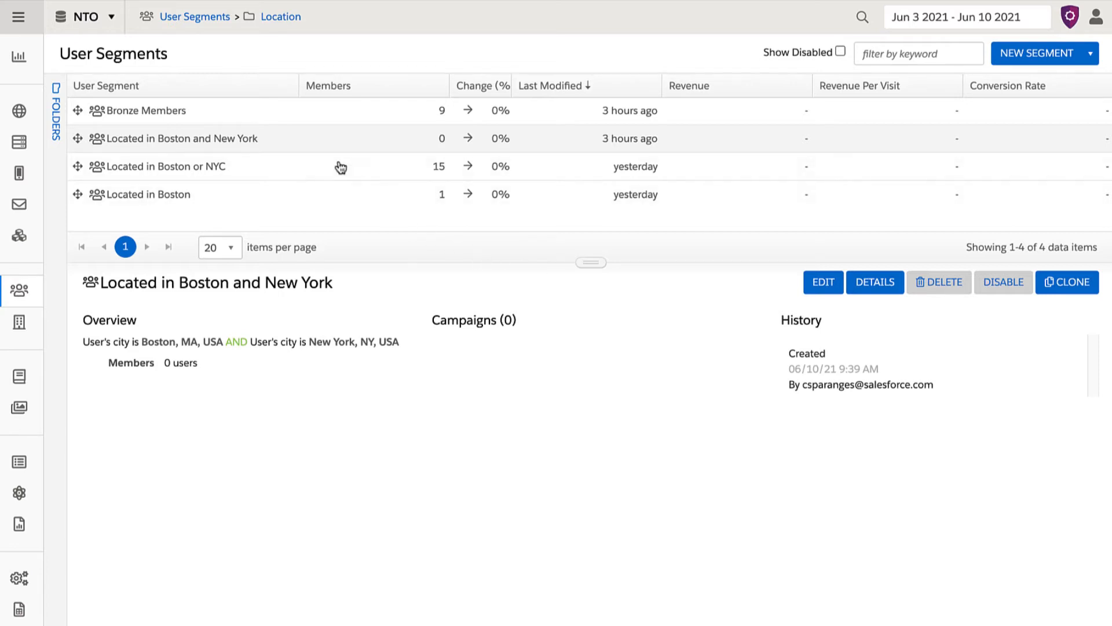
mouse_move(328, 144)
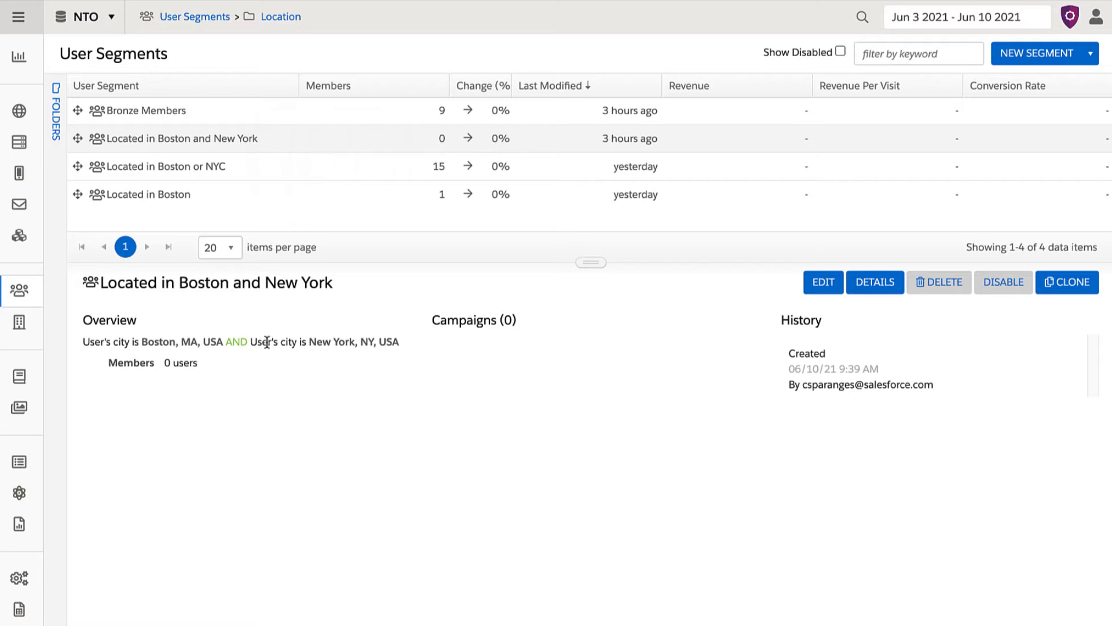
Step: Check the Located in Boston or NYC segment, then view Bronze Members' Loyalty Tier rules and 9 members
double_click(236, 342)
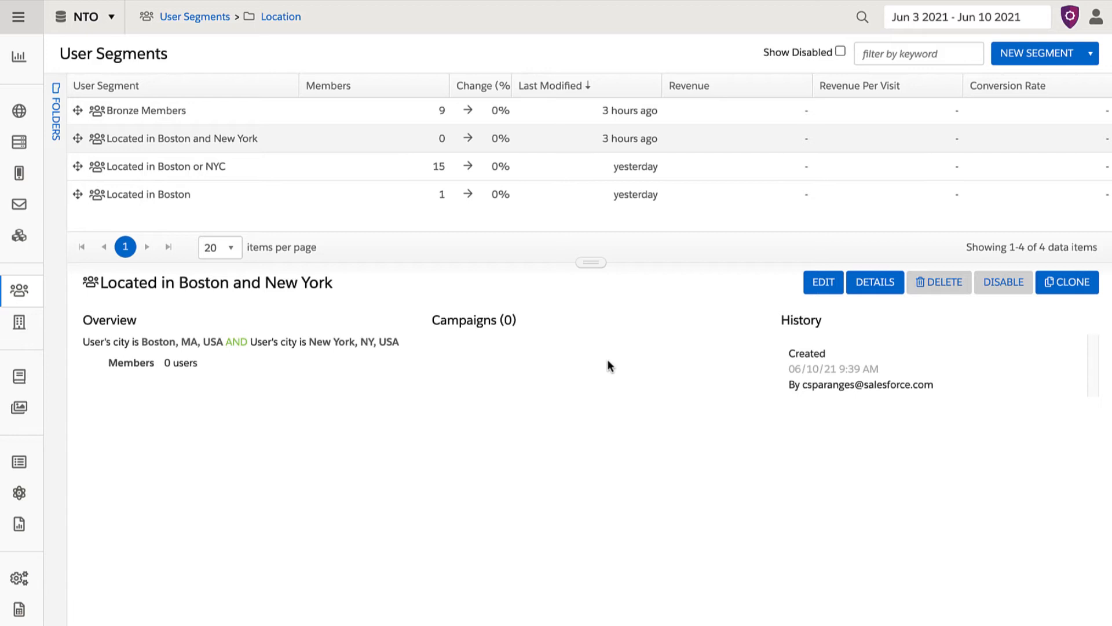
mouse_move(403, 172)
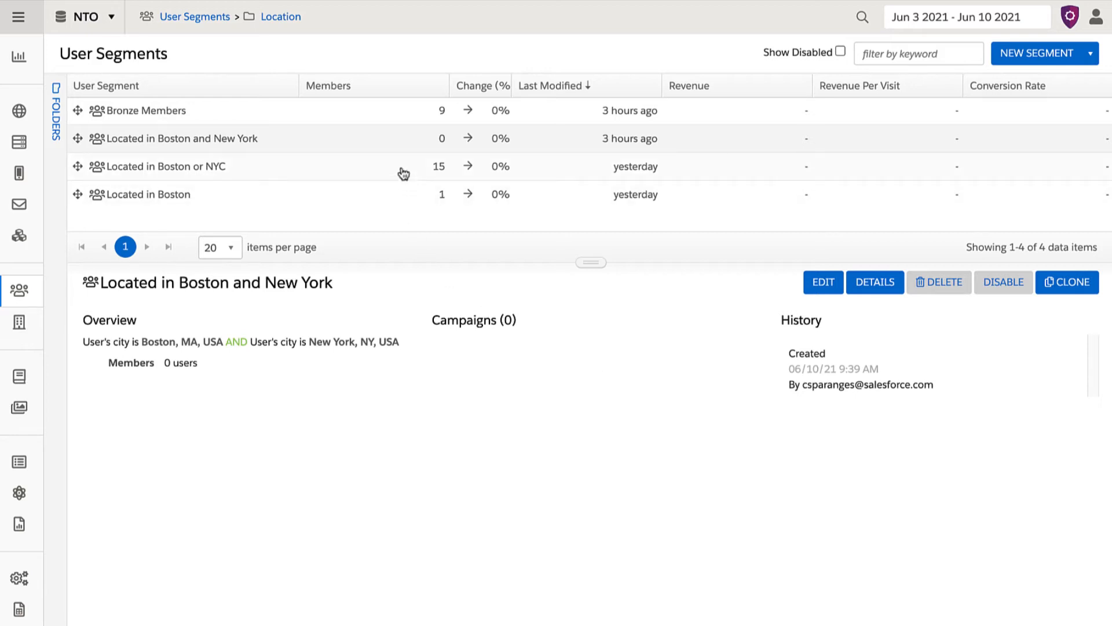
click(168, 166)
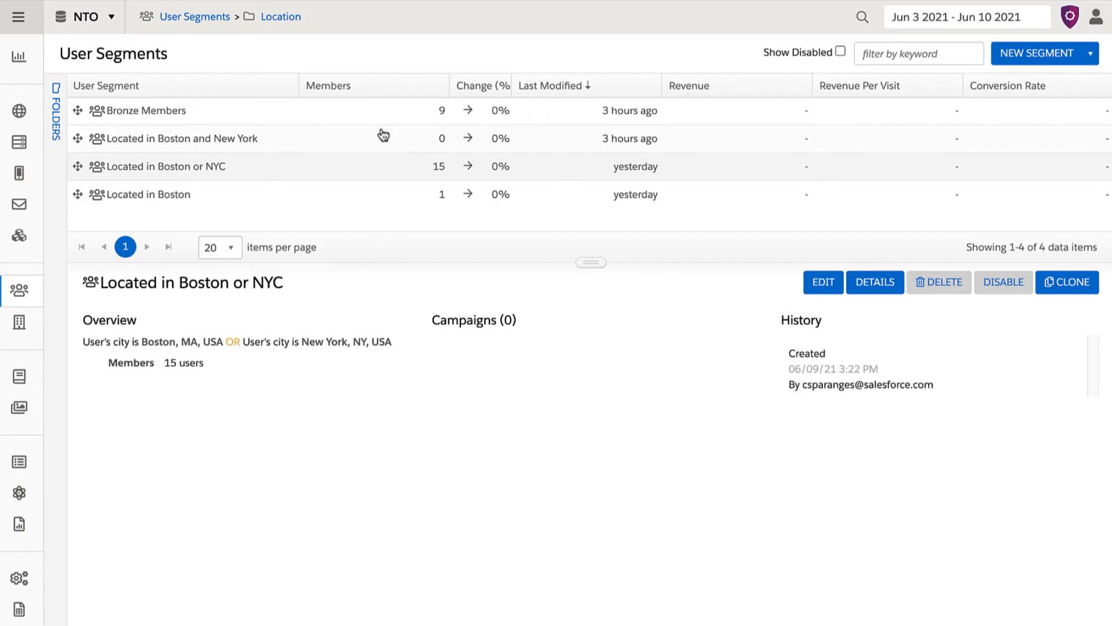
click(147, 110)
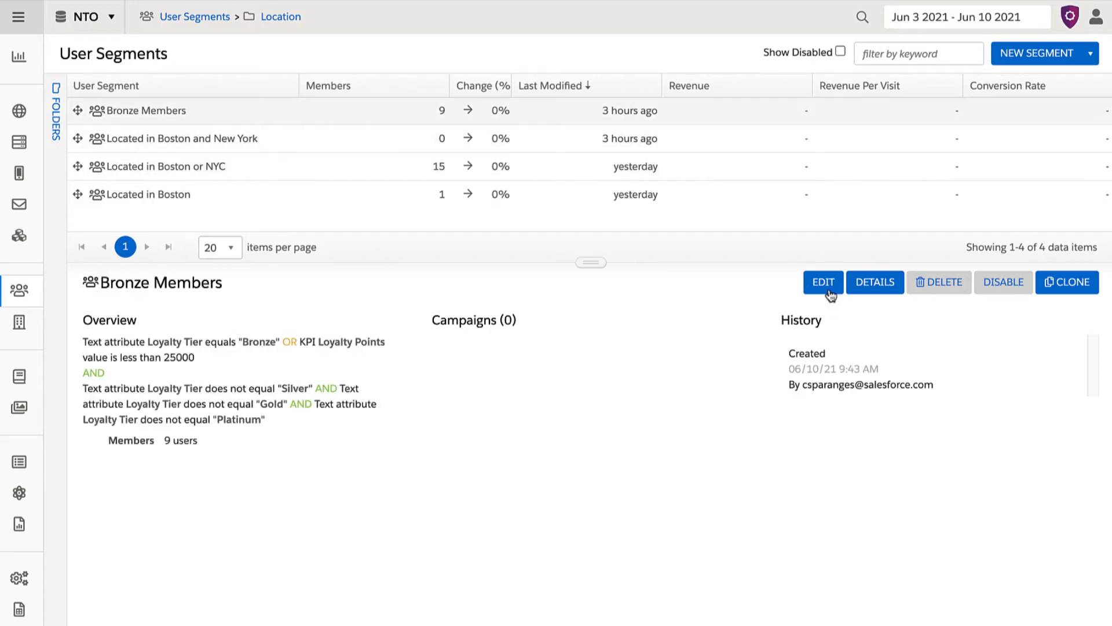
Step: Open the Bronze Members segment in the rule editor to show both rule groups
click(822, 282)
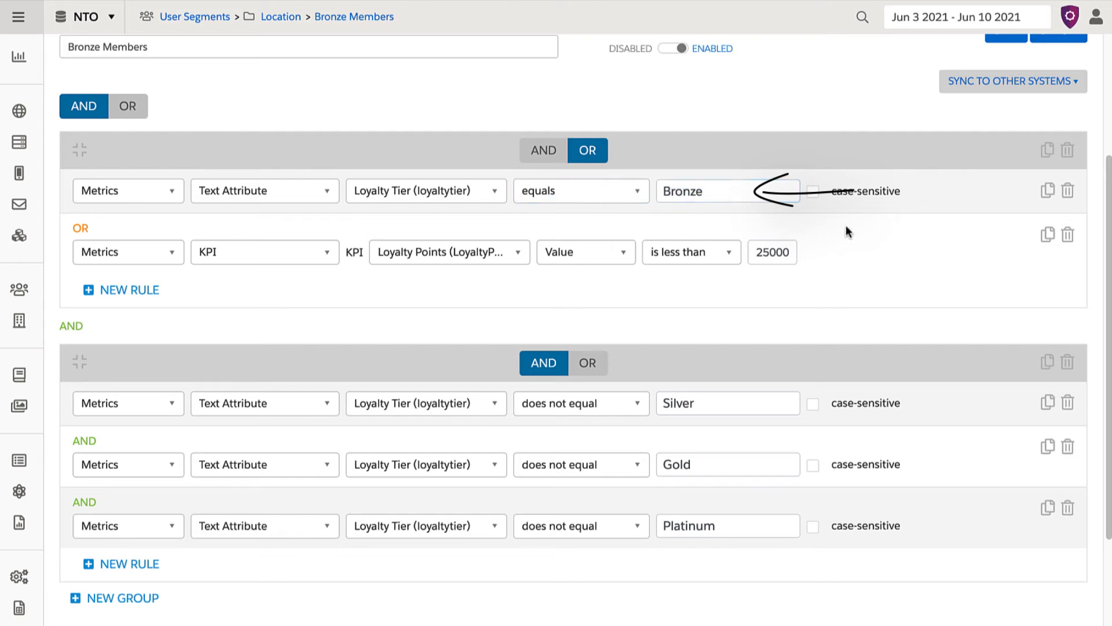
click(772, 252)
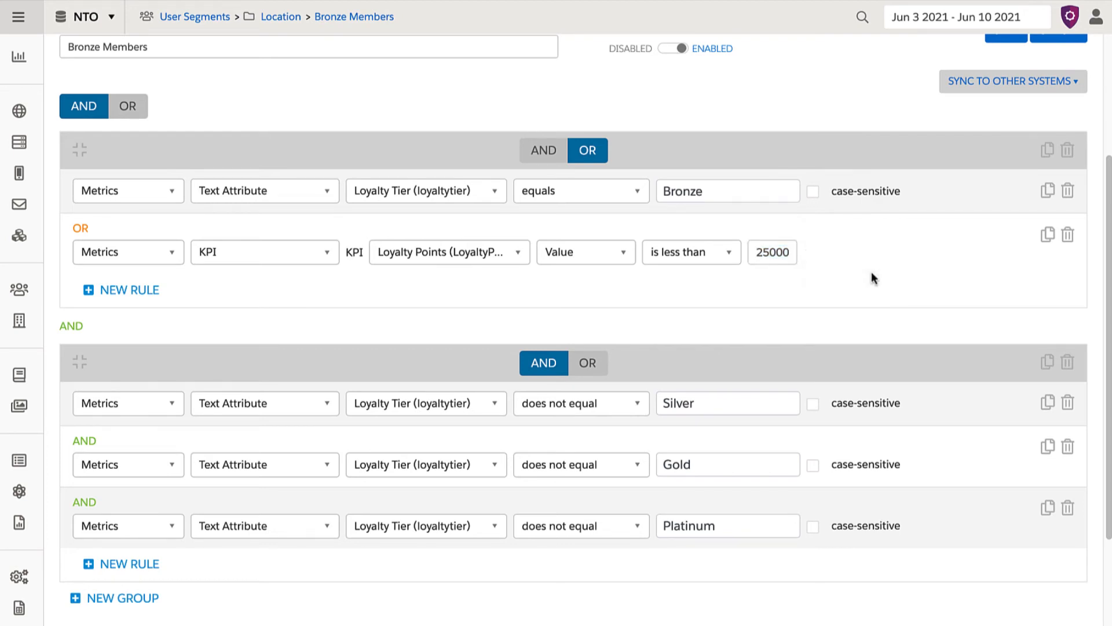
click(586, 252)
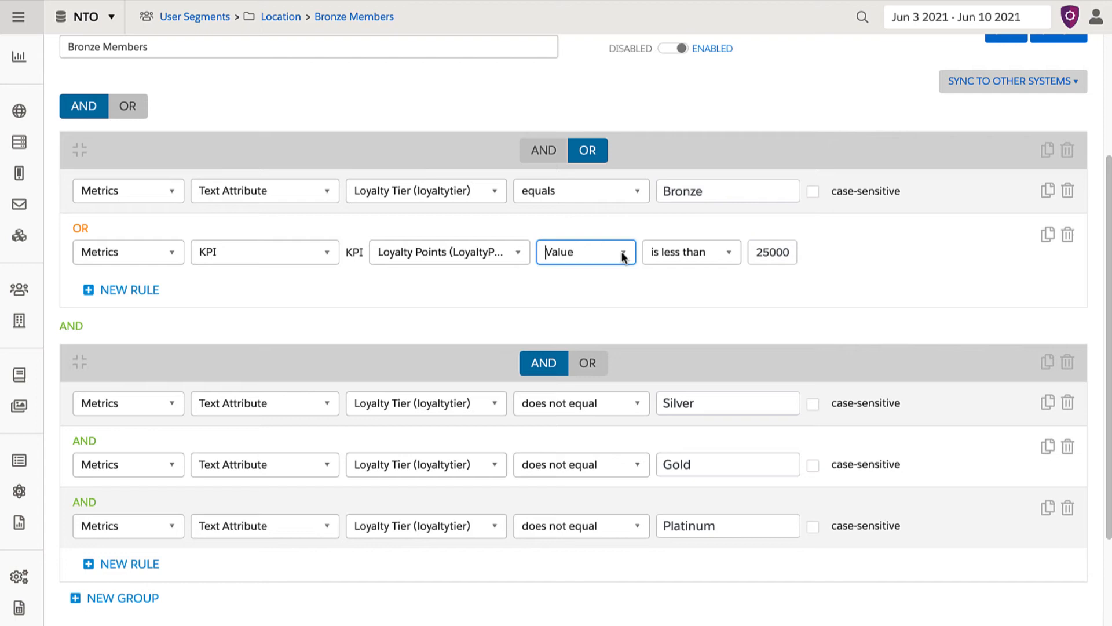
click(581, 191)
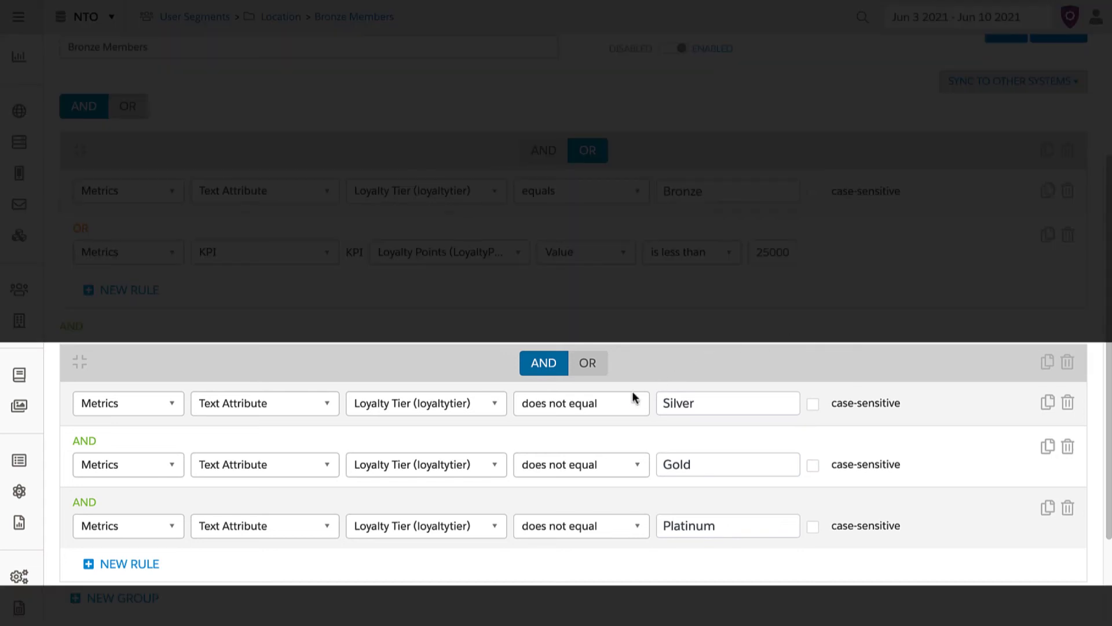
mouse_move(438, 369)
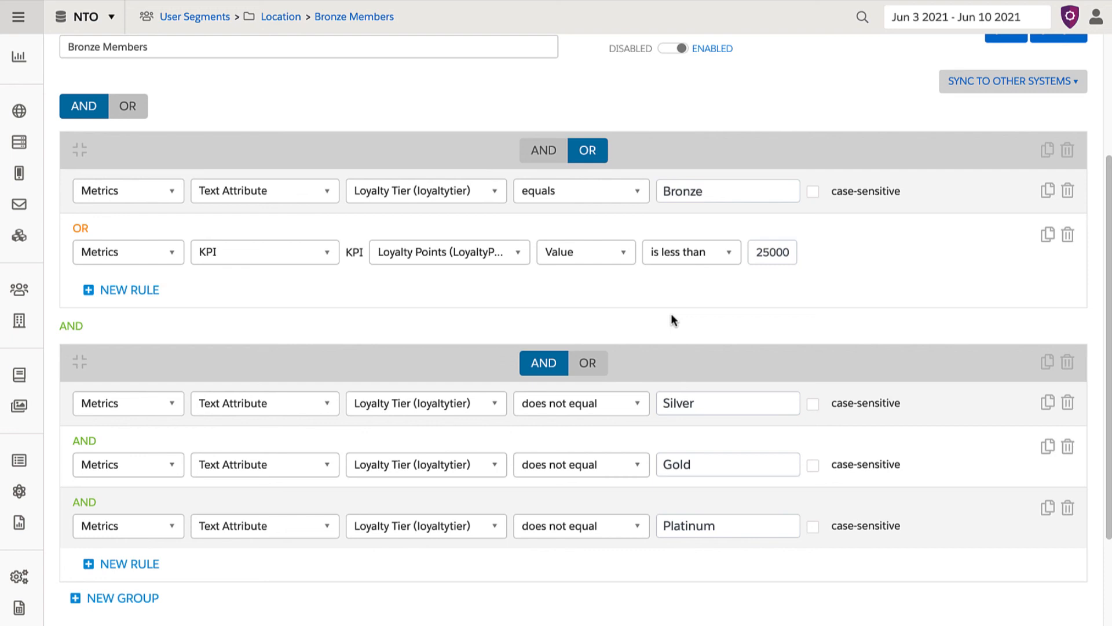
mouse_move(523, 287)
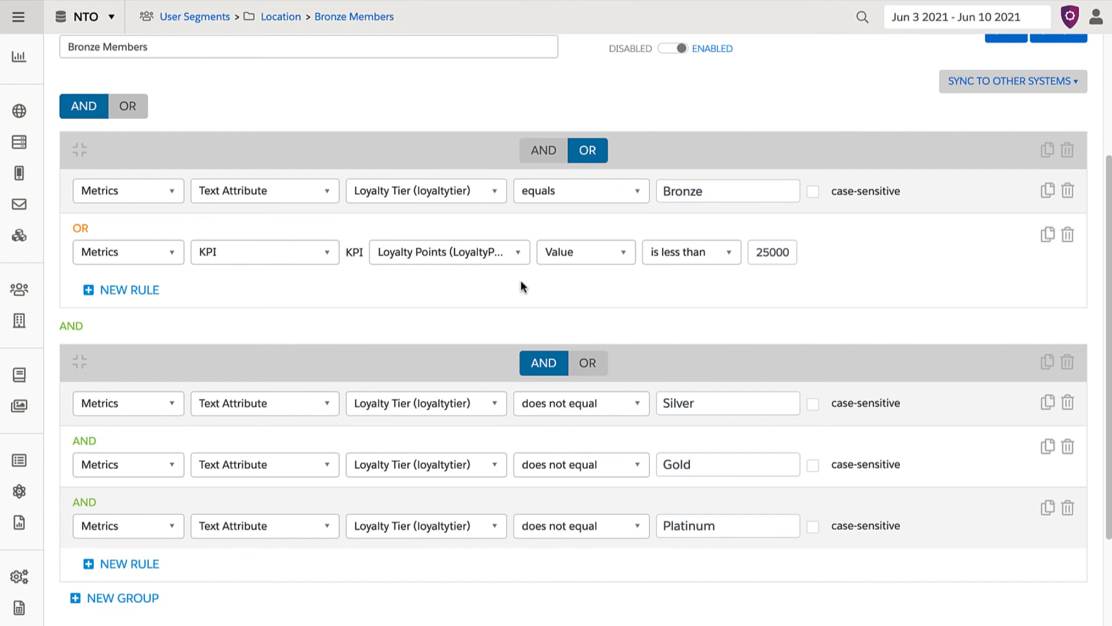